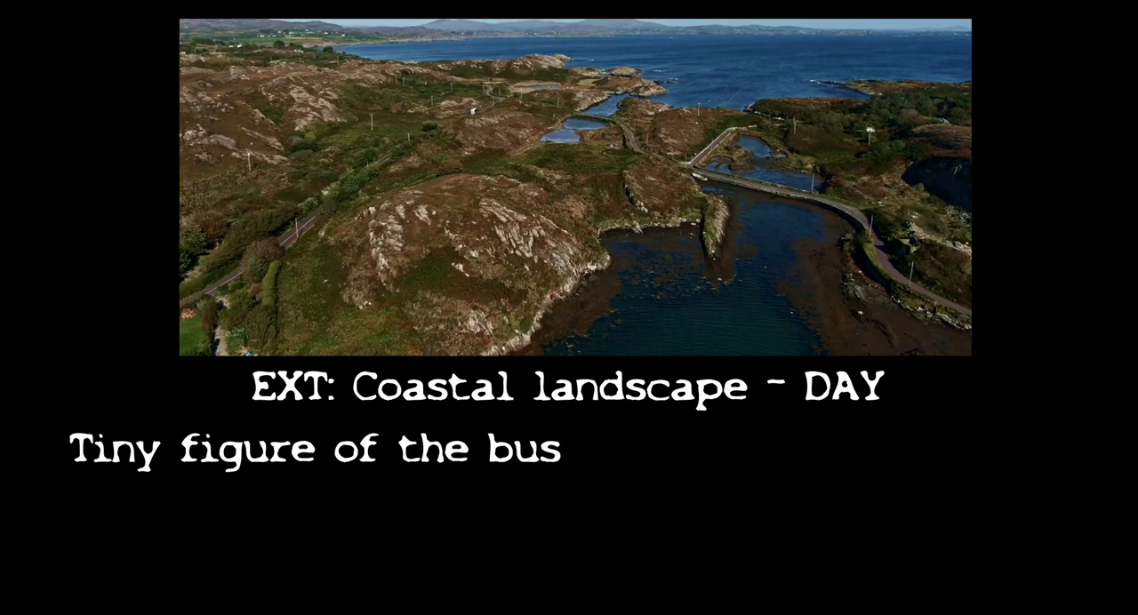
text(moving along th)
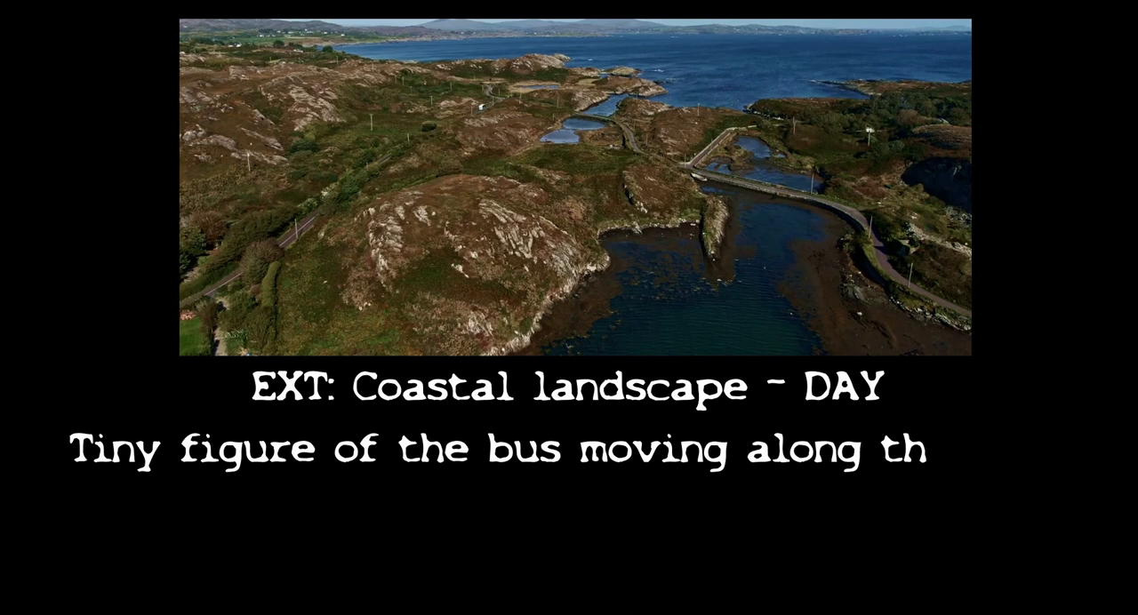
text(e road)
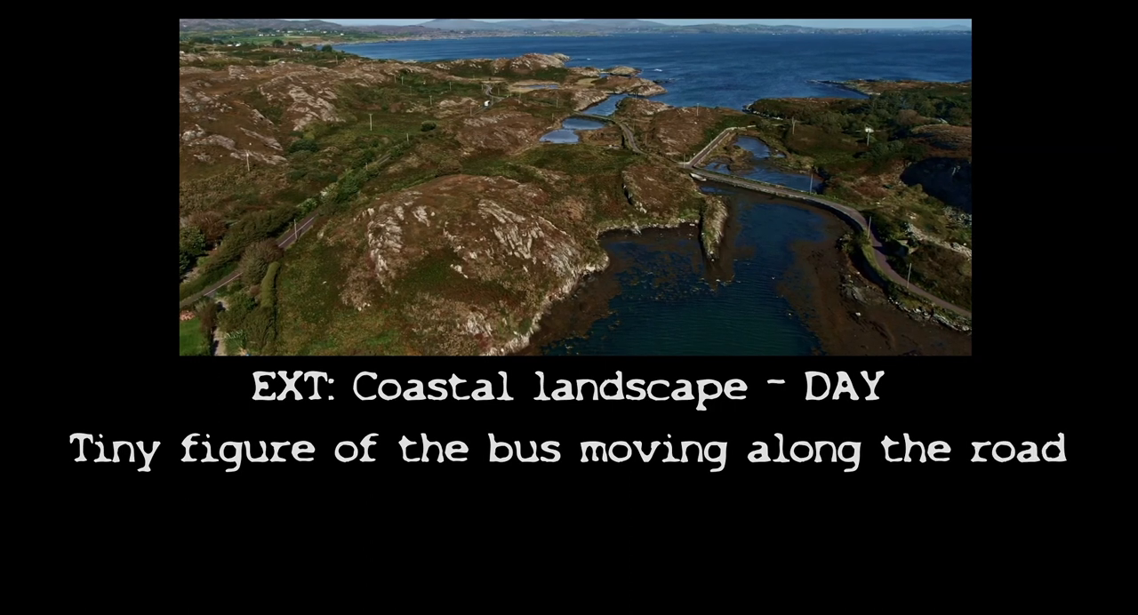